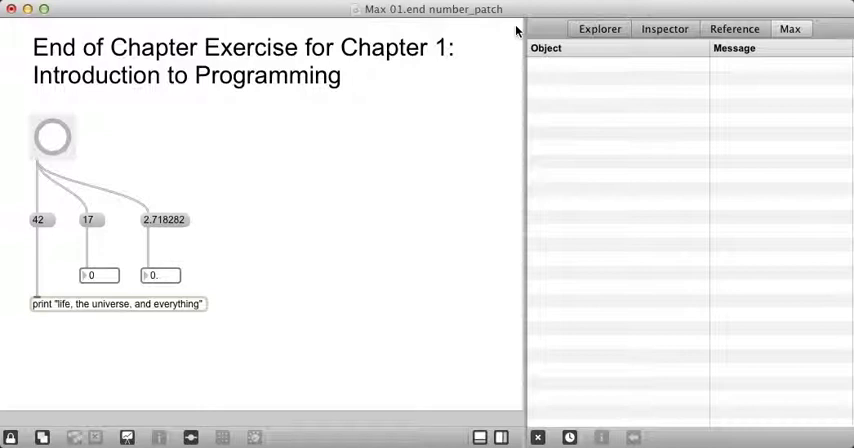
mouse_move(192, 168)
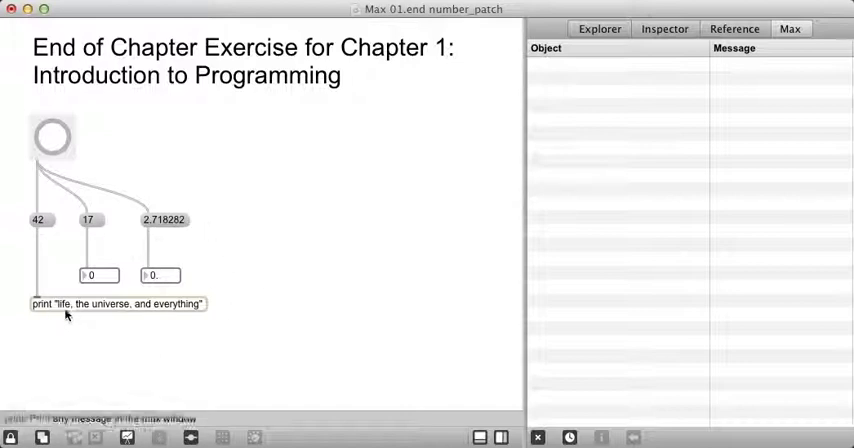
mouse_move(96, 276)
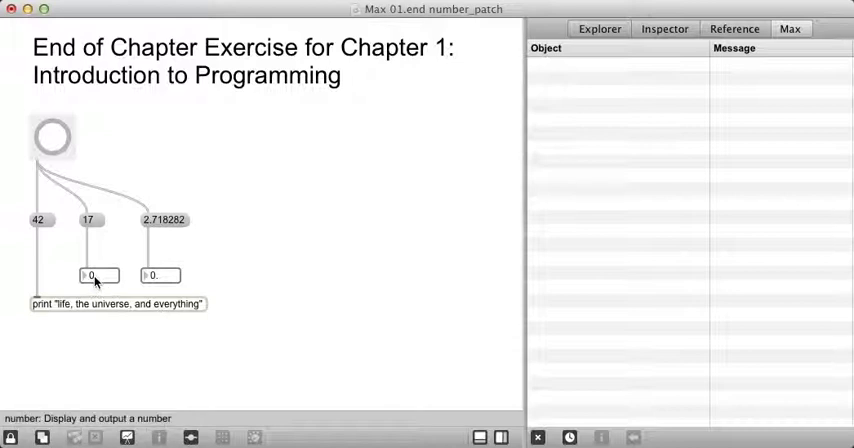
mouse_move(314, 266)
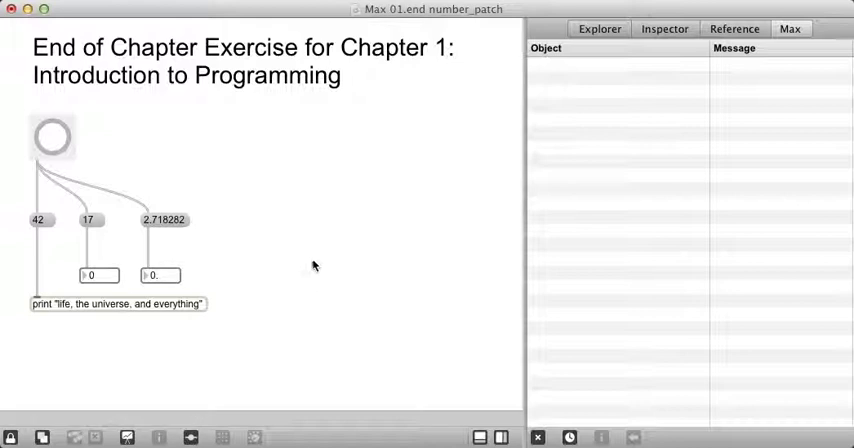
Fire the bang so the number boxes read 17 and 2.718 and the console logs 42
click(52, 136)
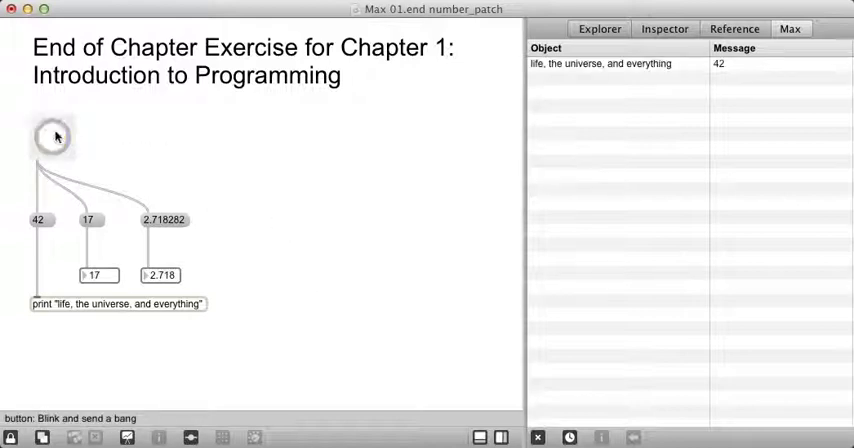
mouse_move(450, 152)
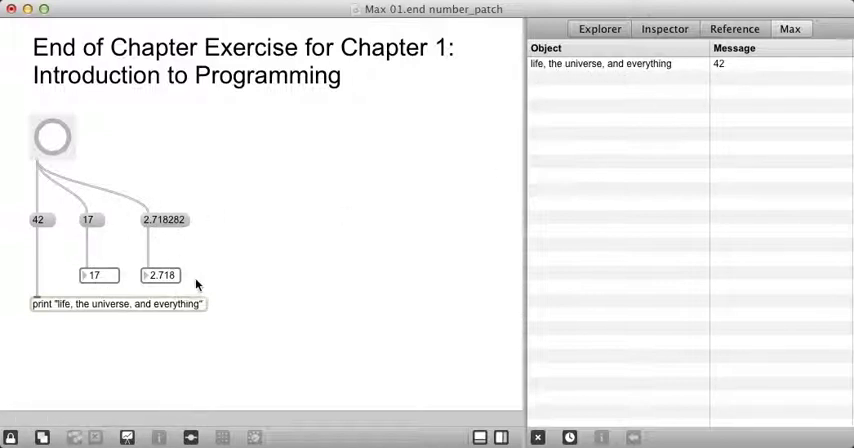
mouse_move(238, 276)
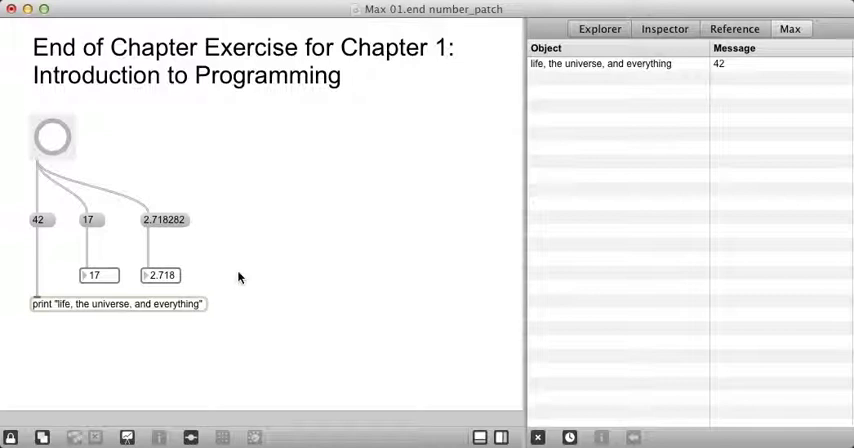